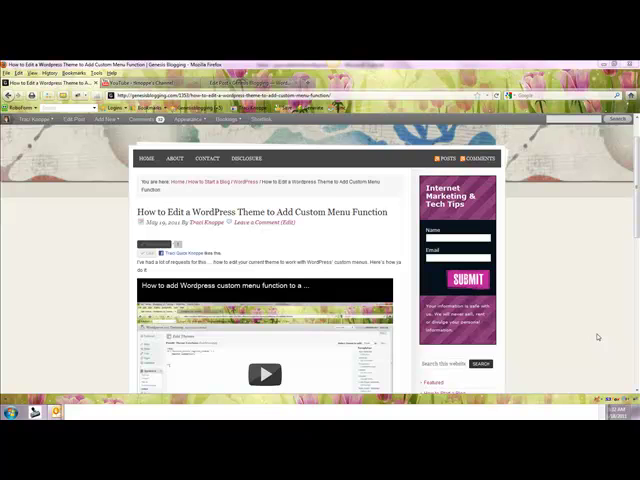
mouse_move(608, 336)
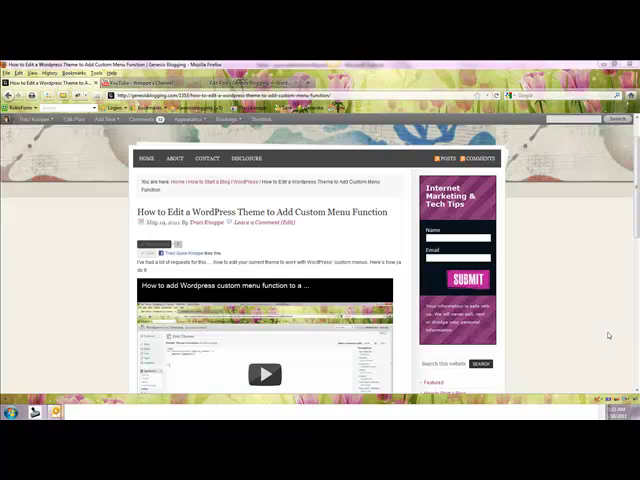
Scroll down the YouTube channel page to the video's Share link.
scroll("down", 3)
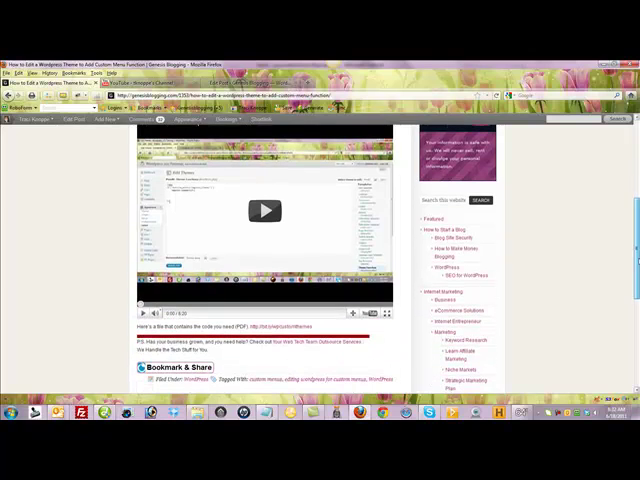
mouse_move(374, 312)
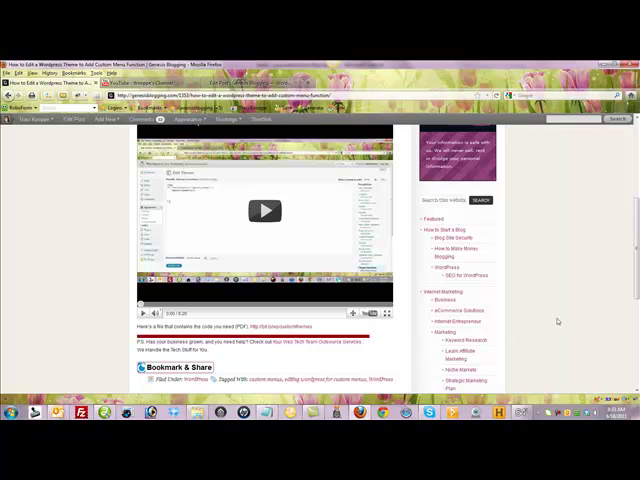
mouse_move(556, 318)
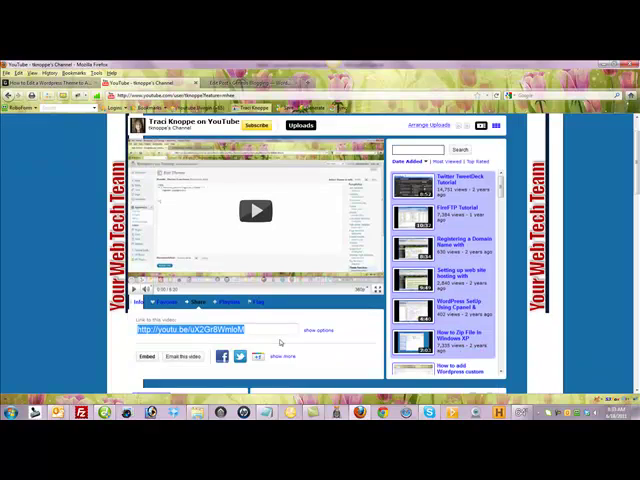
scroll("down", 3)
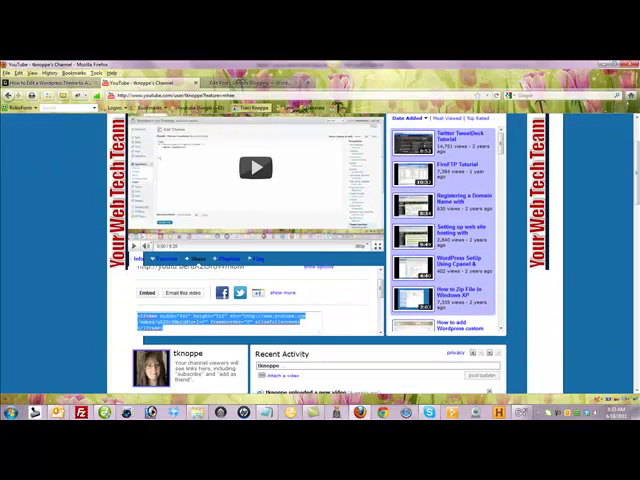
Switch the post editor to HTML view and select the existing embed code for replacement.
left_click(250, 82)
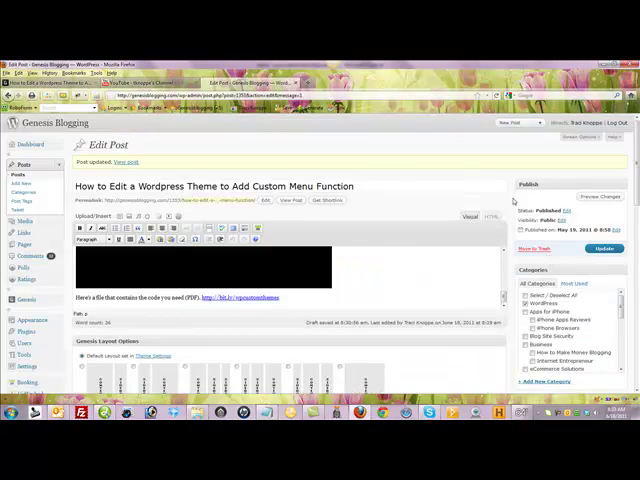
left_click(490, 216)
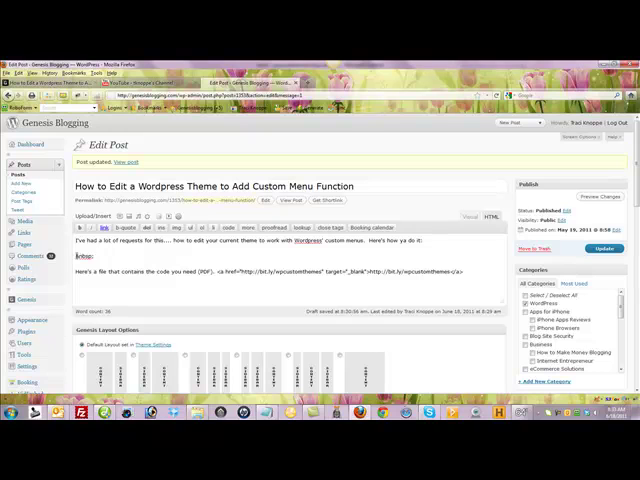
double_click(84, 256)
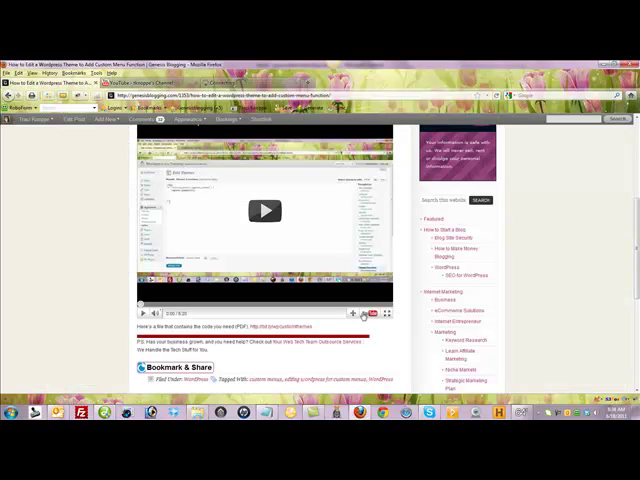
mouse_move(372, 312)
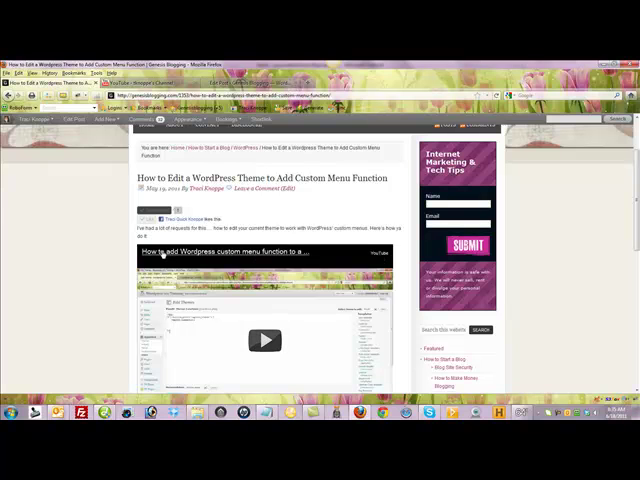
scroll("down", 3)
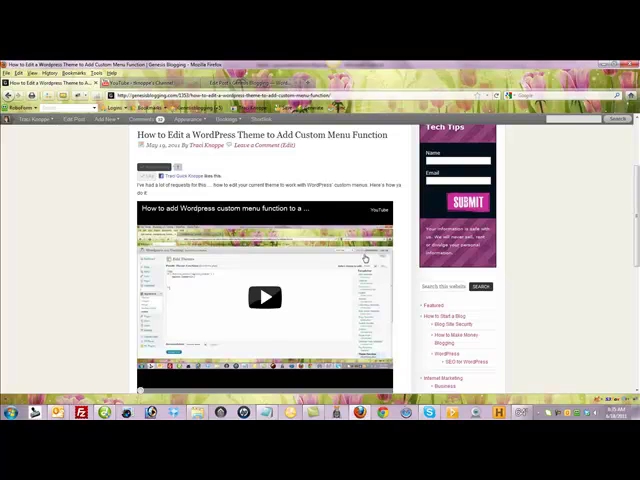
scroll("down", 3)
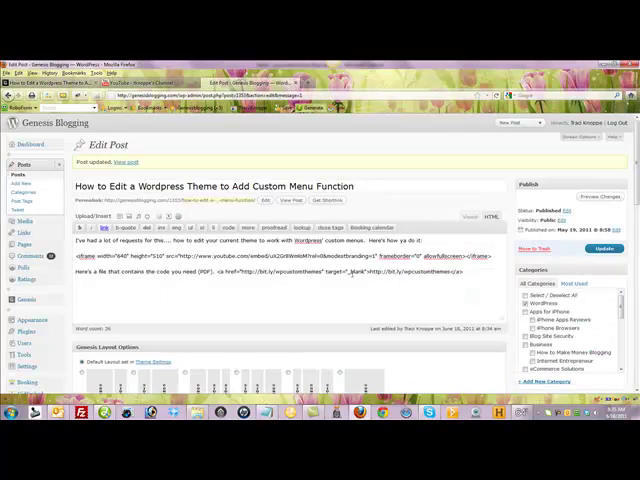
Select part of the iframe's src video URL in the HTML editor for editing.
double_click(324, 256)
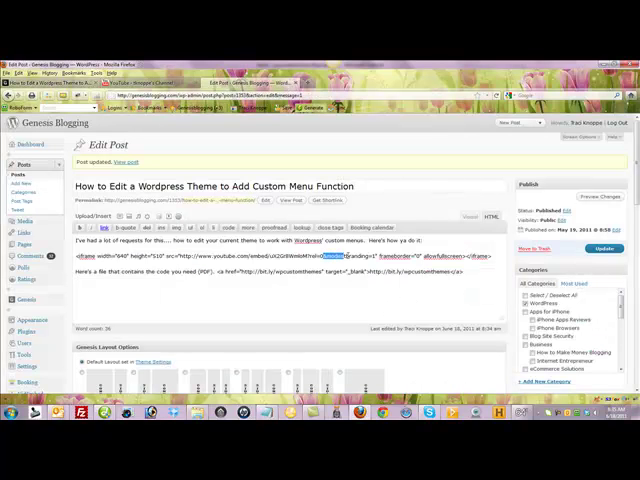